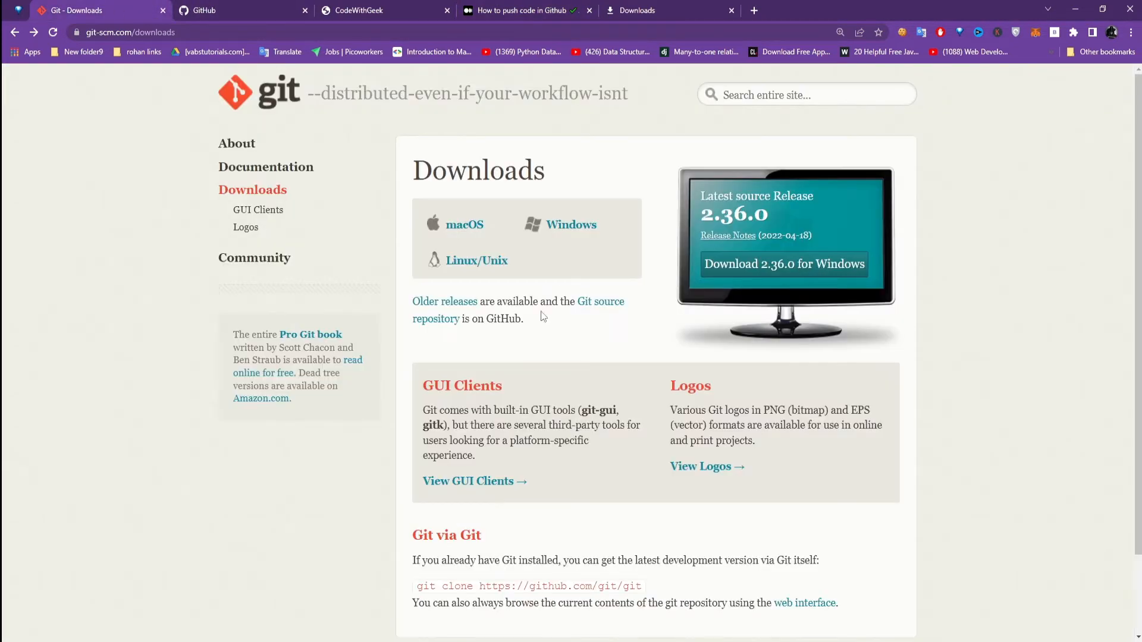
{"action": "mouse_move", "coordinate": [542, 279]}
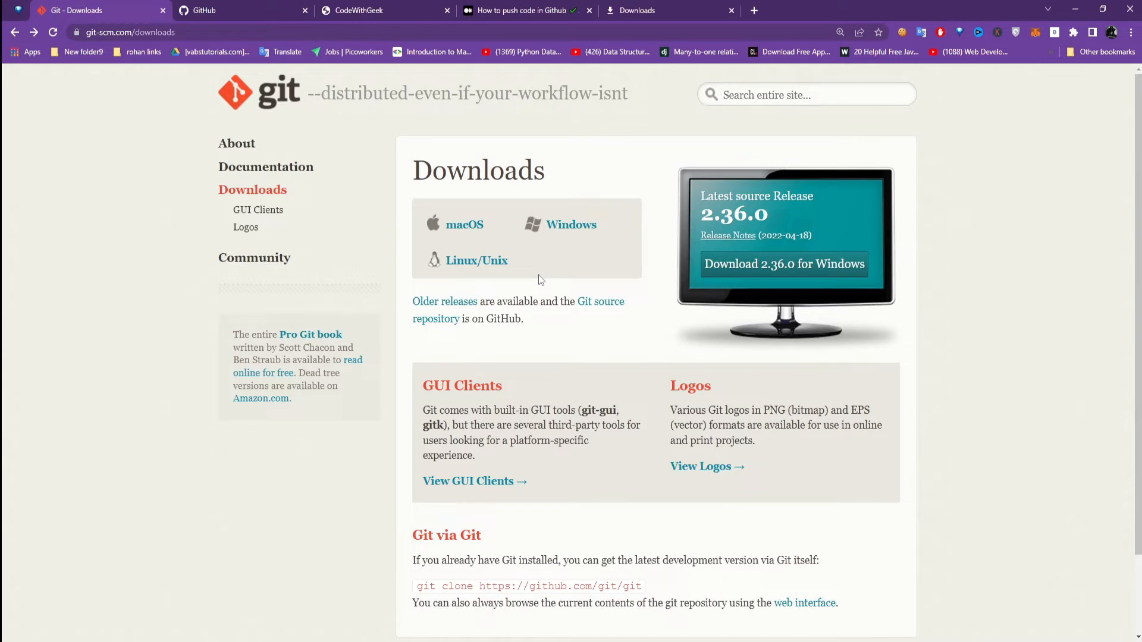
Go to the GitHub dashboard, dismiss the repository deletion banner, and open the create menu.
{"action": "scroll", "scroll_direction": "down", "scroll_amount": 3}
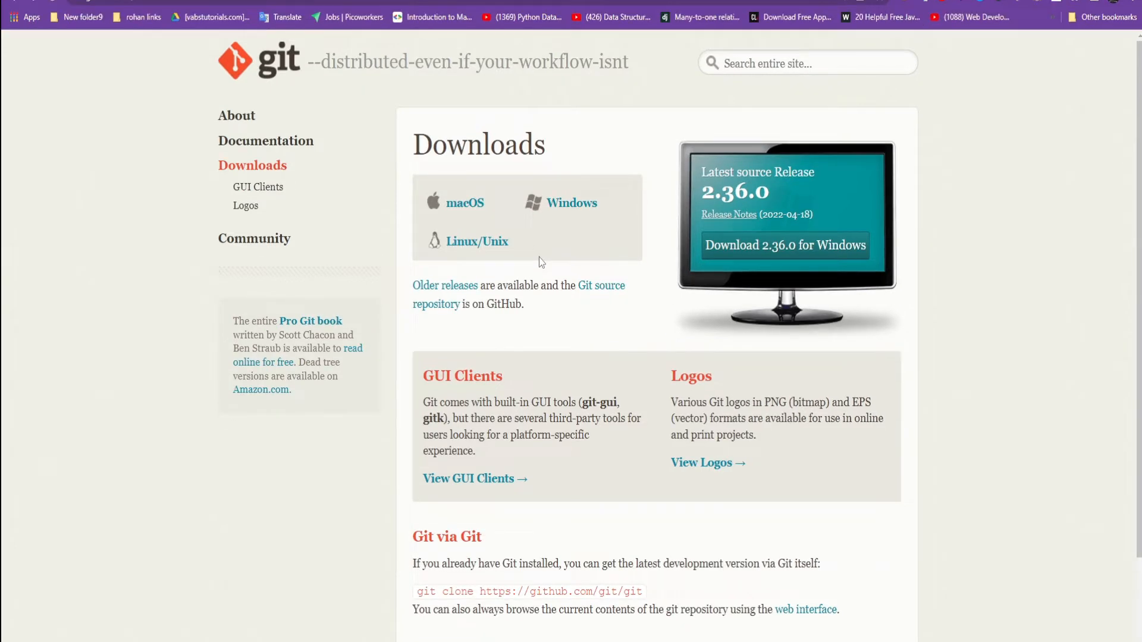
{"action": "mouse_move", "coordinate": [510, 177]}
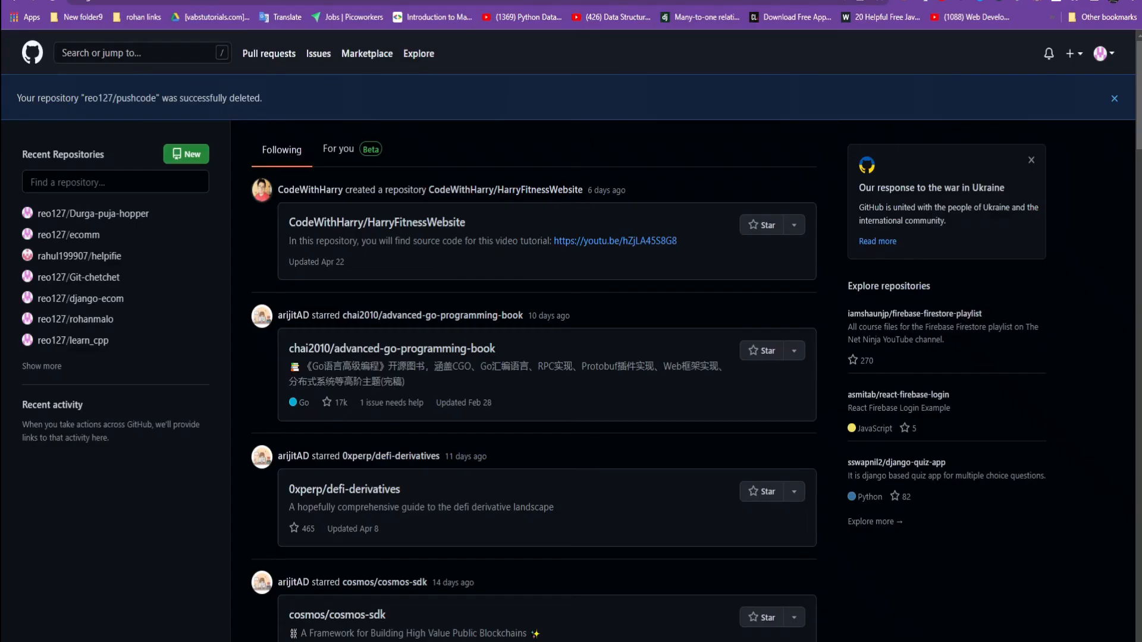
{"action": "left_click", "coordinate": [1113, 99]}
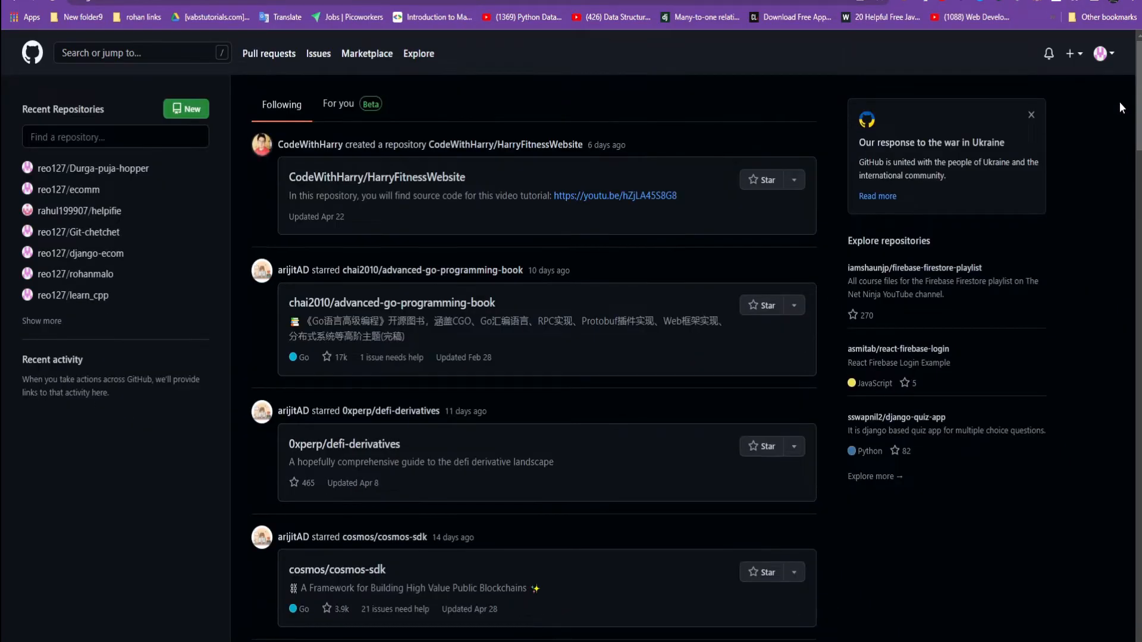
{"action": "mouse_move", "coordinate": [1105, 116]}
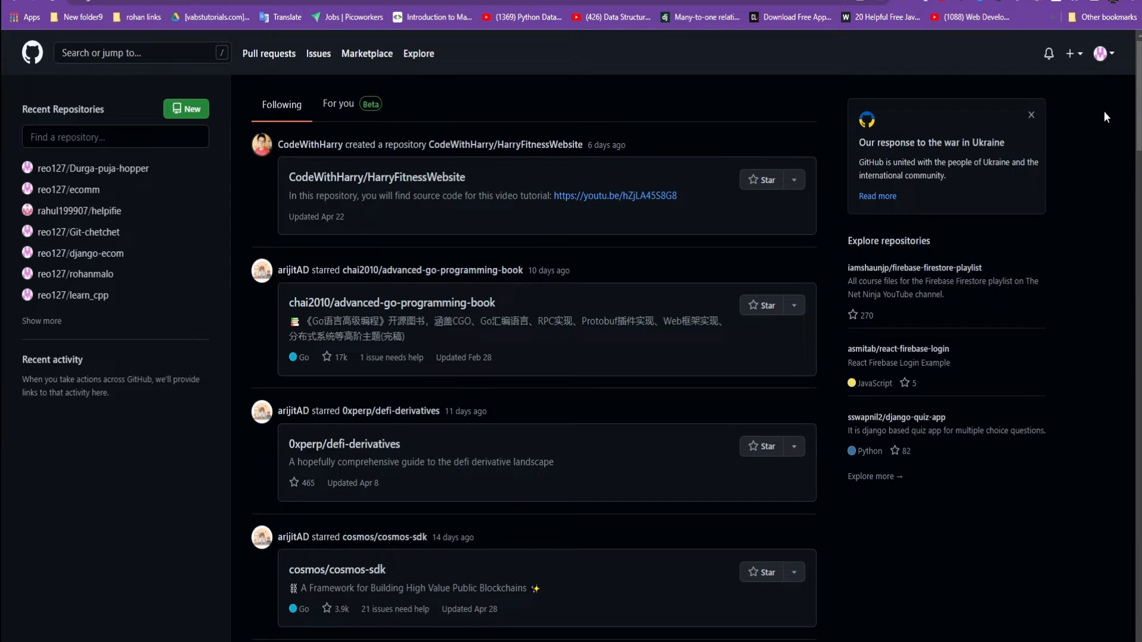
{"action": "left_click", "coordinate": [1071, 52]}
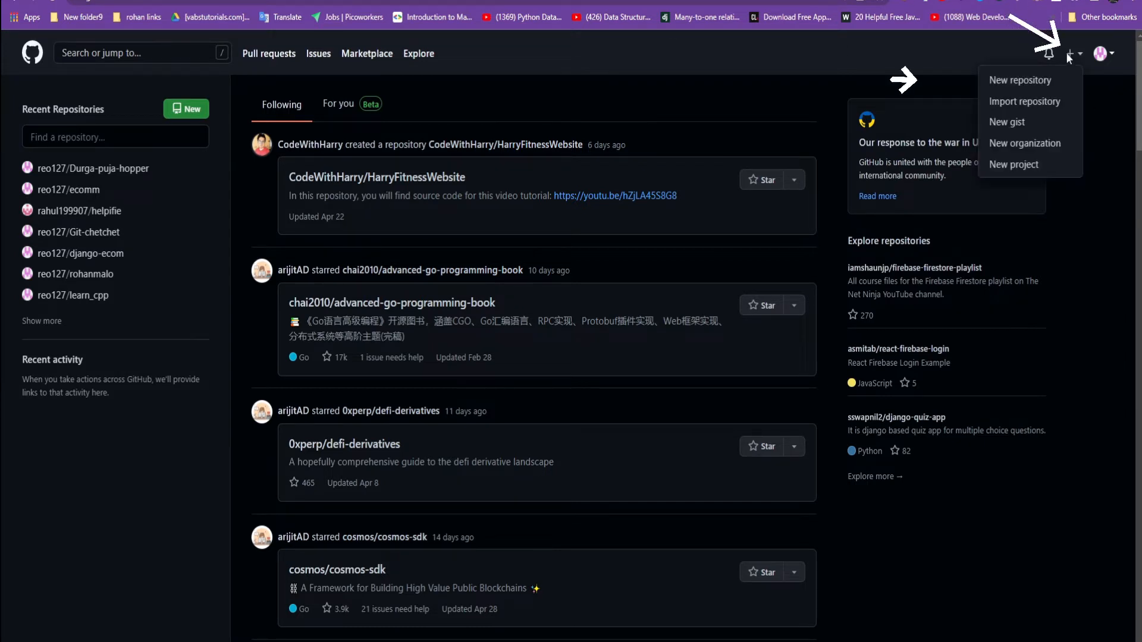
Create a new public repository named 'codepush'.
{"action": "left_click", "coordinate": [1019, 81]}
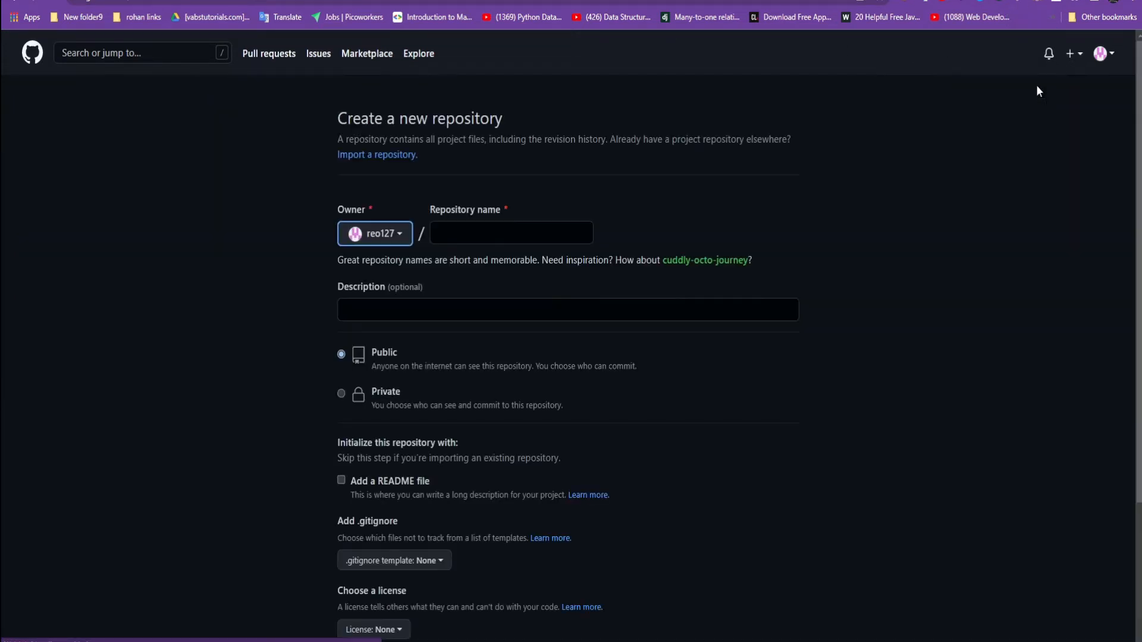
{"action": "left_click", "coordinate": [510, 233]}
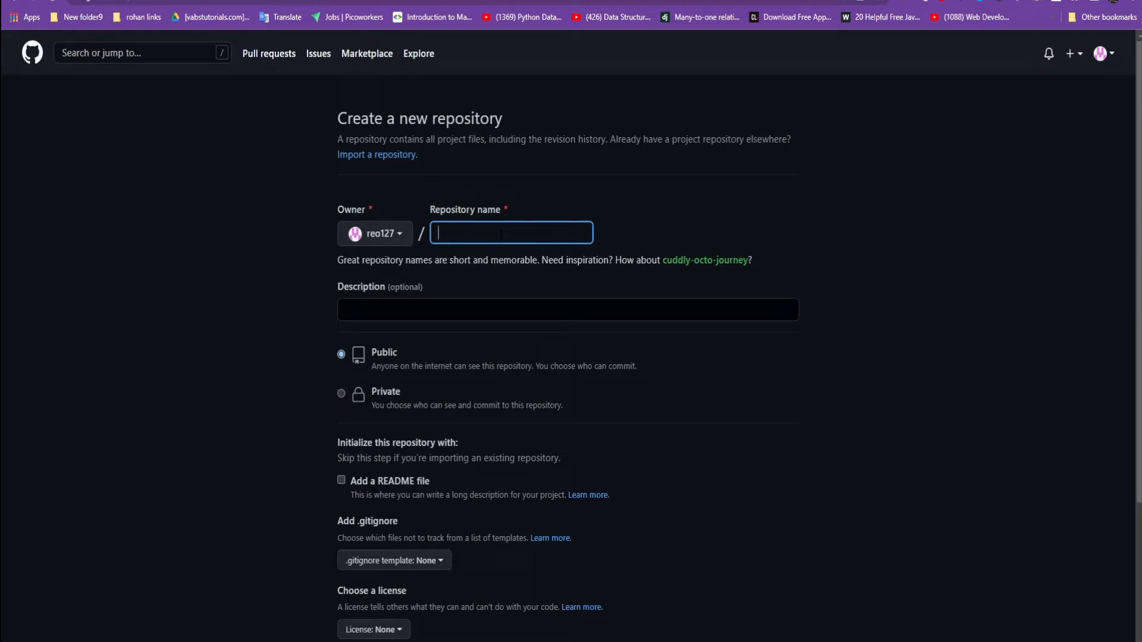
{"action": "type", "text": "codepush"}
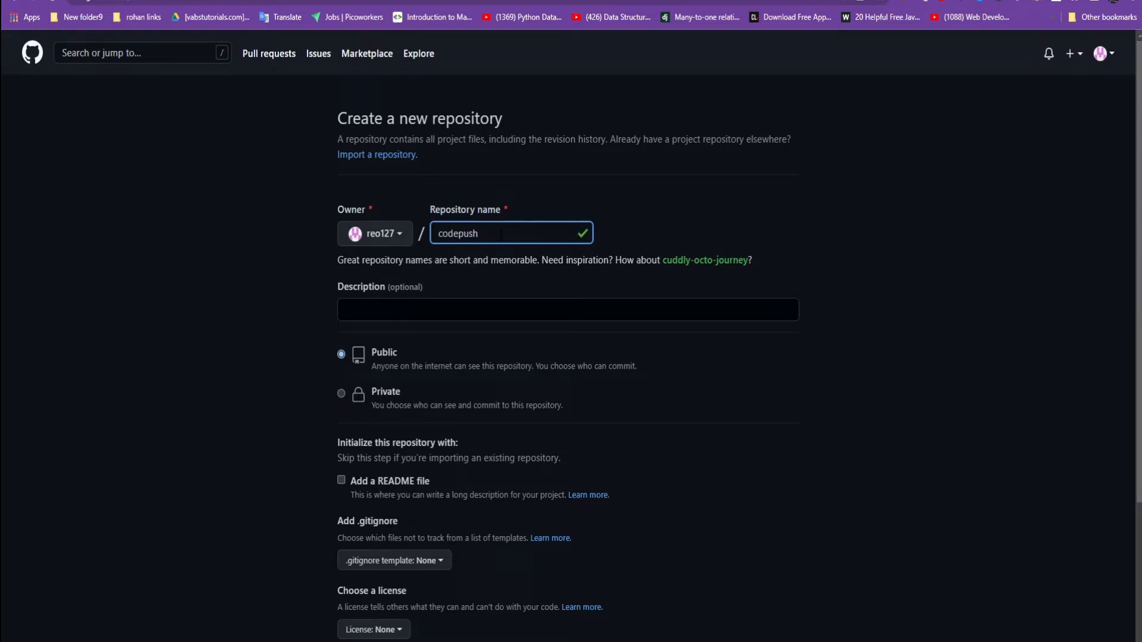
{"action": "scroll", "scroll_direction": "down", "scroll_amount": 3}
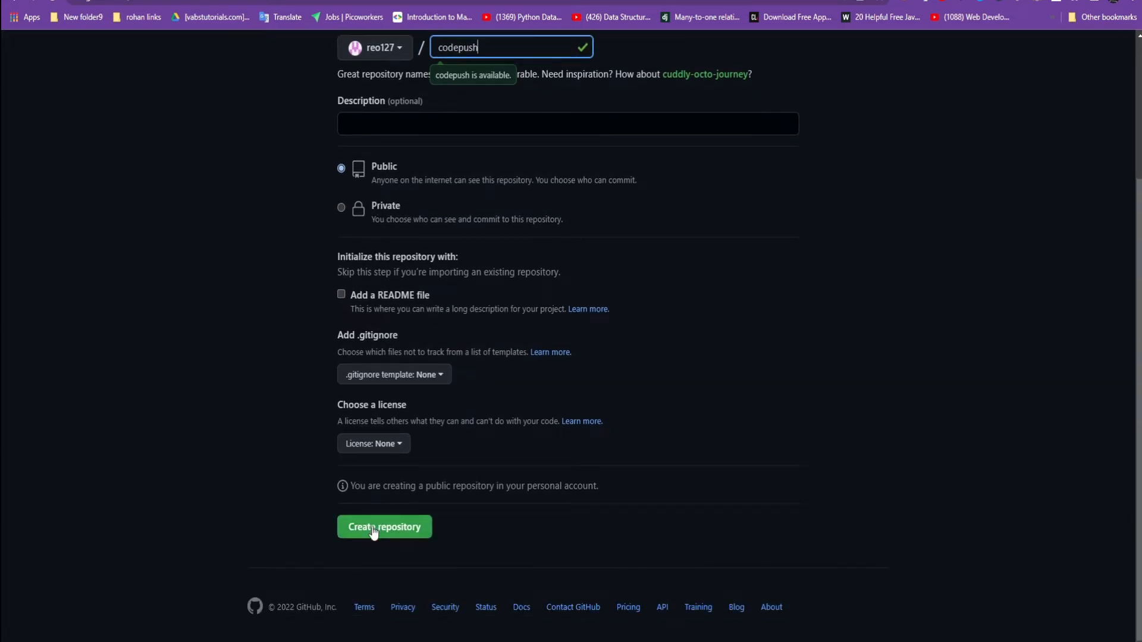
{"action": "left_click", "coordinate": [384, 526]}
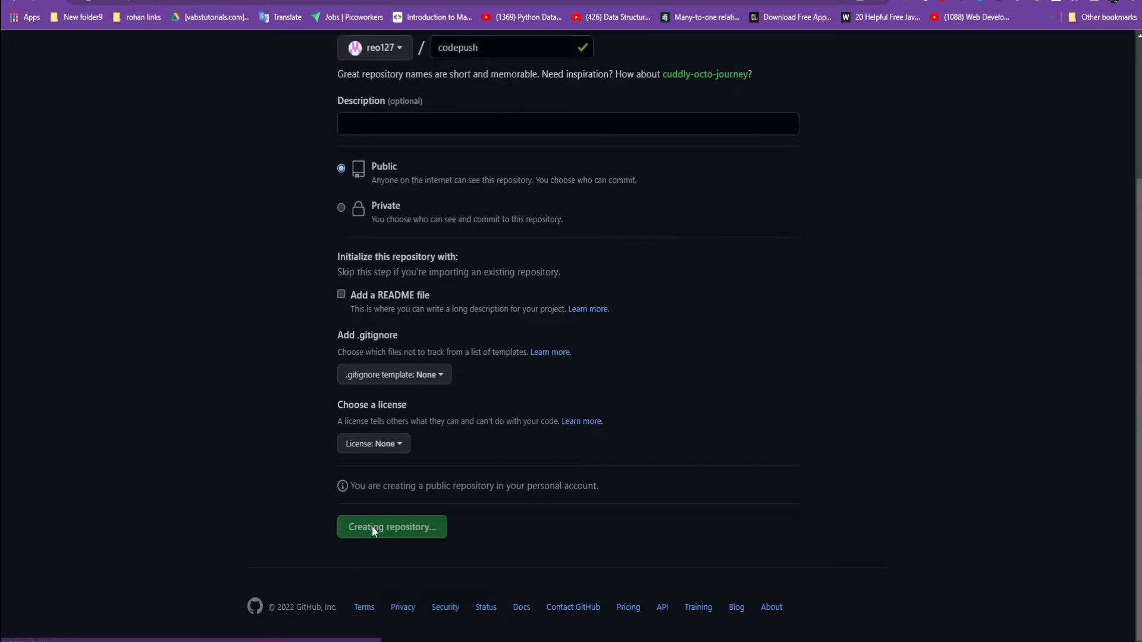
{"action": "left_click", "coordinate": [391, 526]}
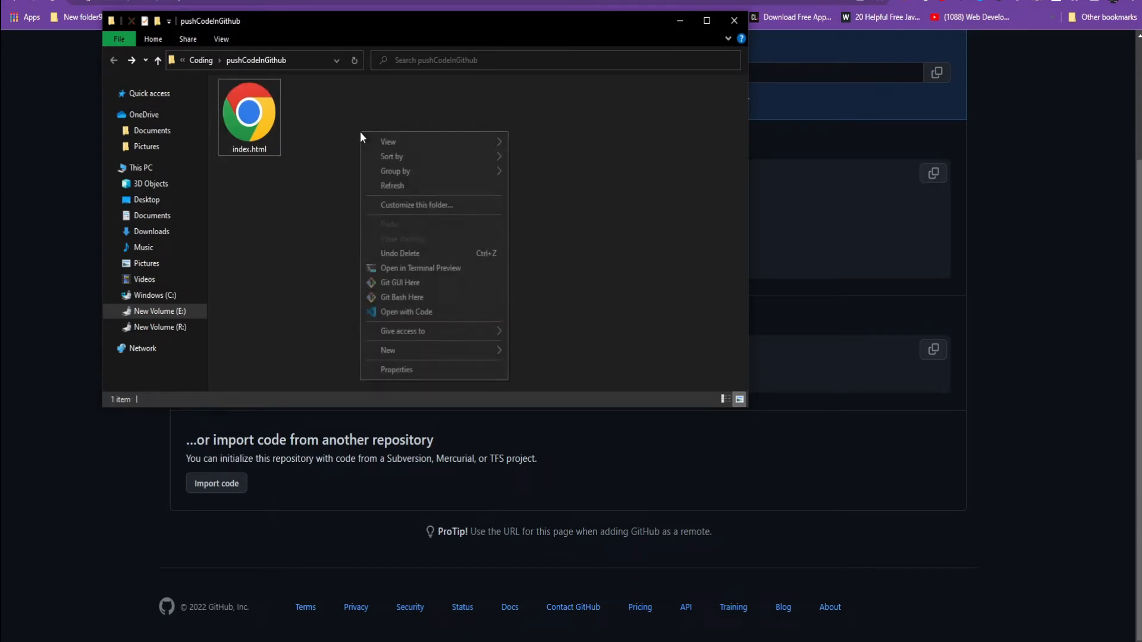
{"action": "mouse_move", "coordinate": [402, 297]}
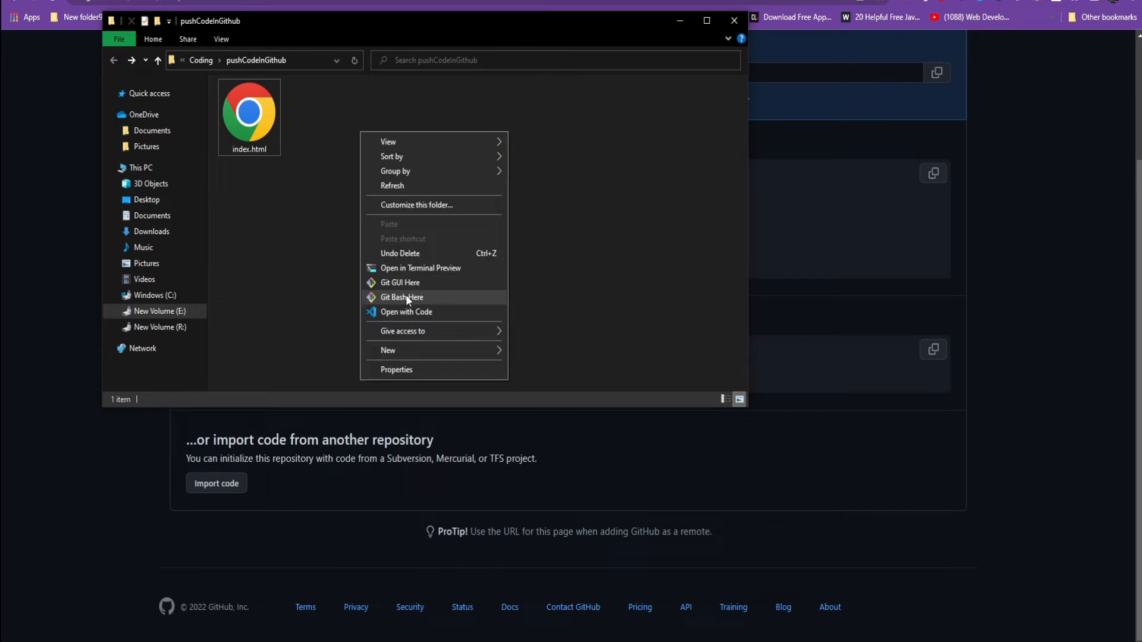
Launch Git Bash Here from the pushCodeInGithub folder's context menu.
{"action": "left_click", "coordinate": [401, 297]}
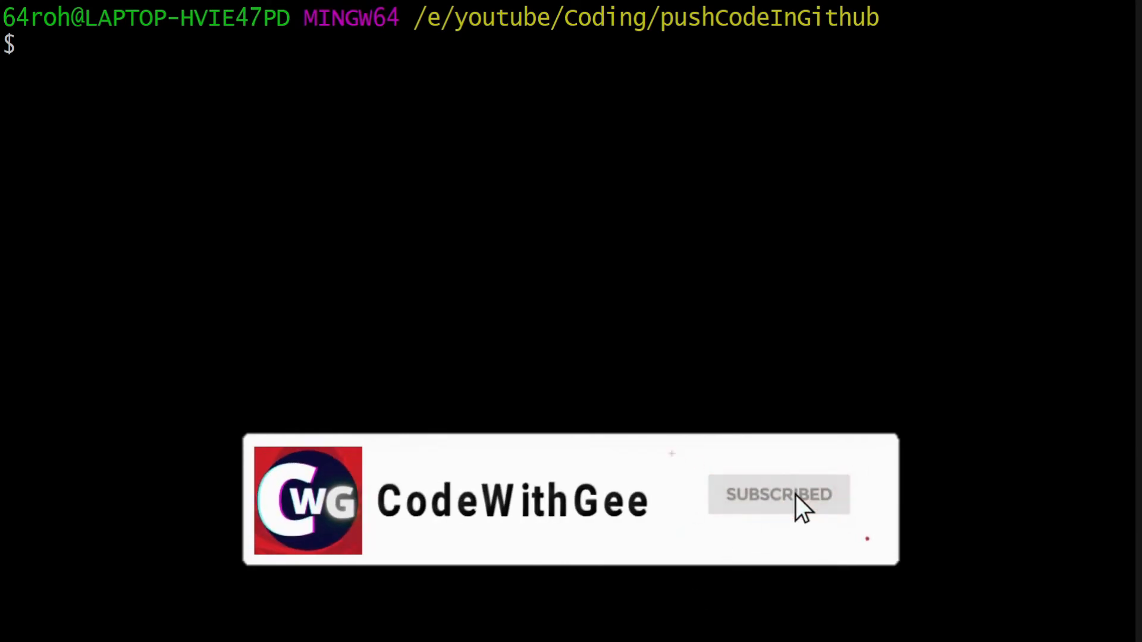
Initialize a Git repository in the folder and stage all files with git add.
{"action": "type", "text": "git init"}
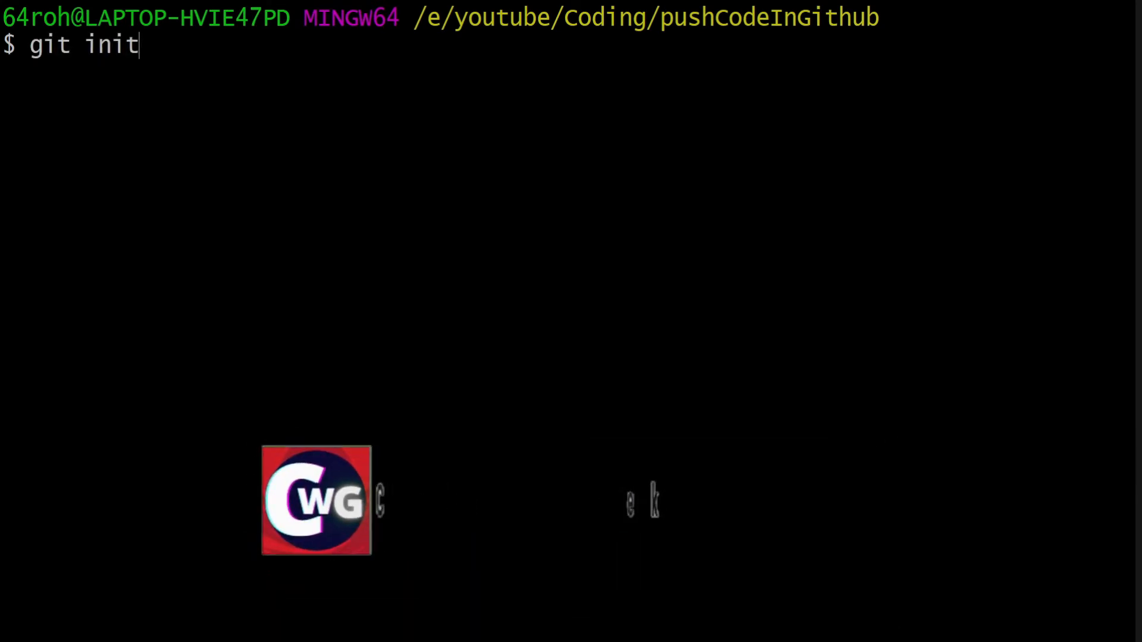
{"action": "key", "text": "Return"}
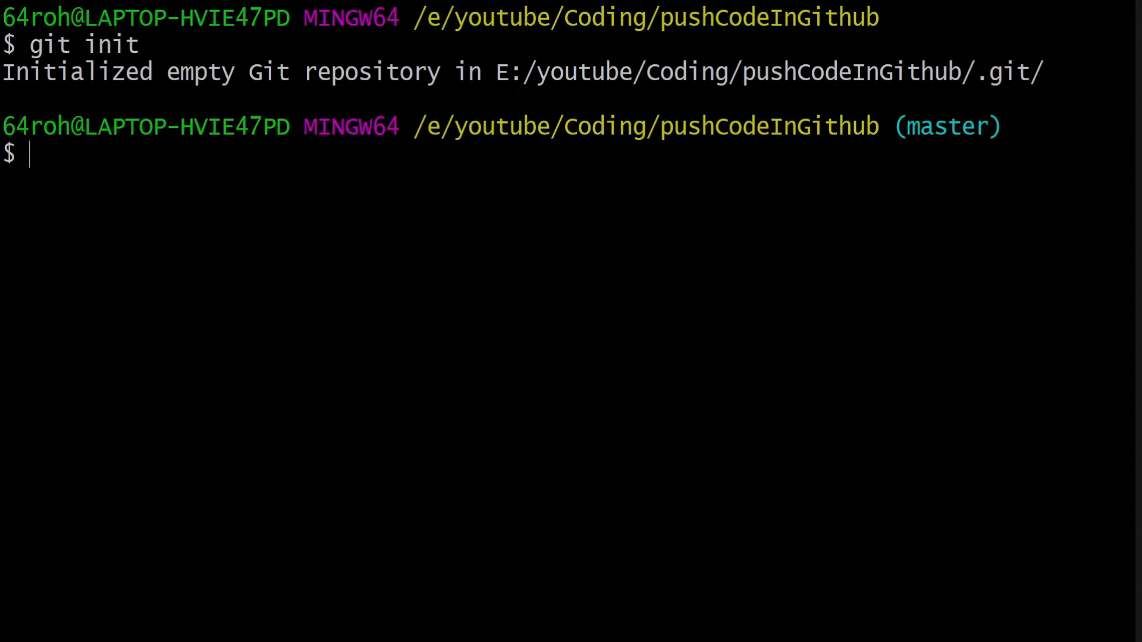
{"action": "type", "text": "g"}
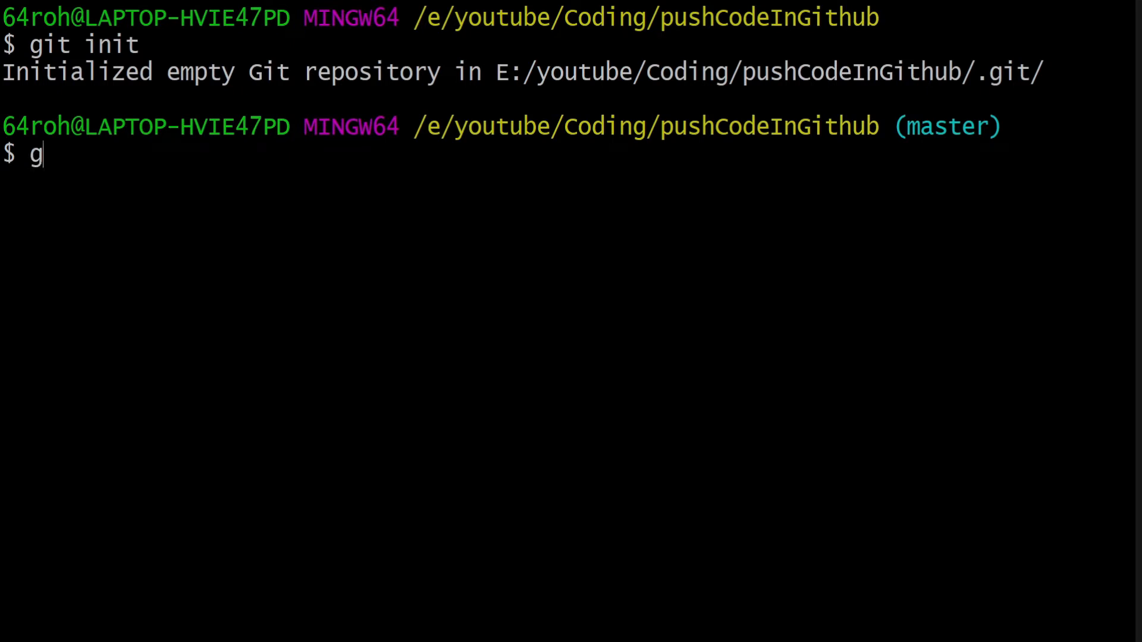
{"action": "type", "text": "it ad"}
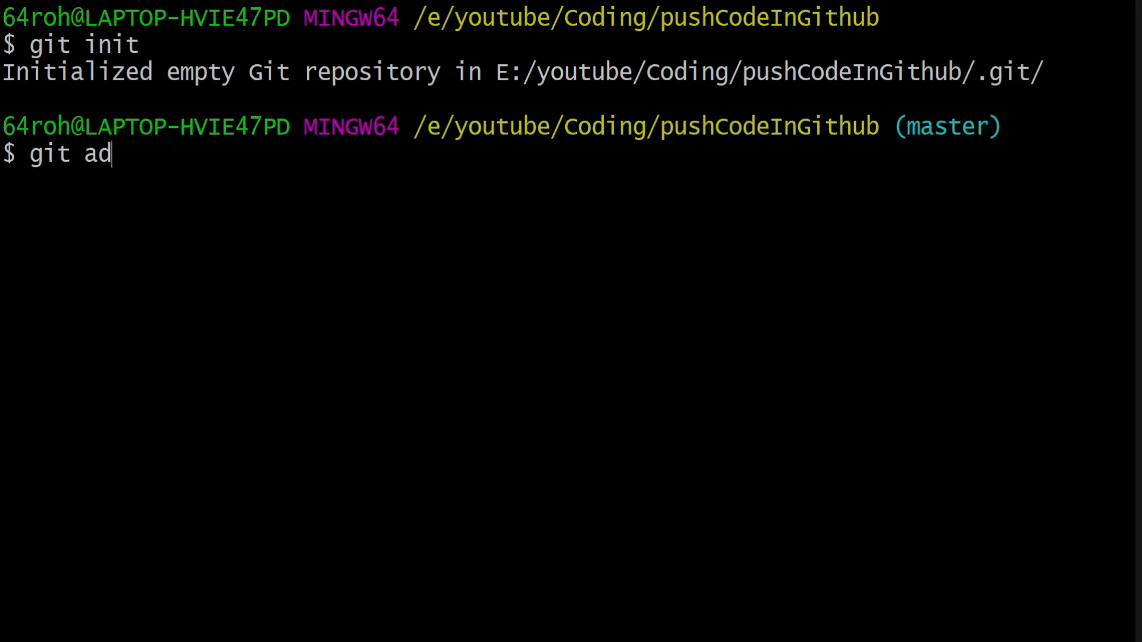
{"action": "key", "text": "Return"}
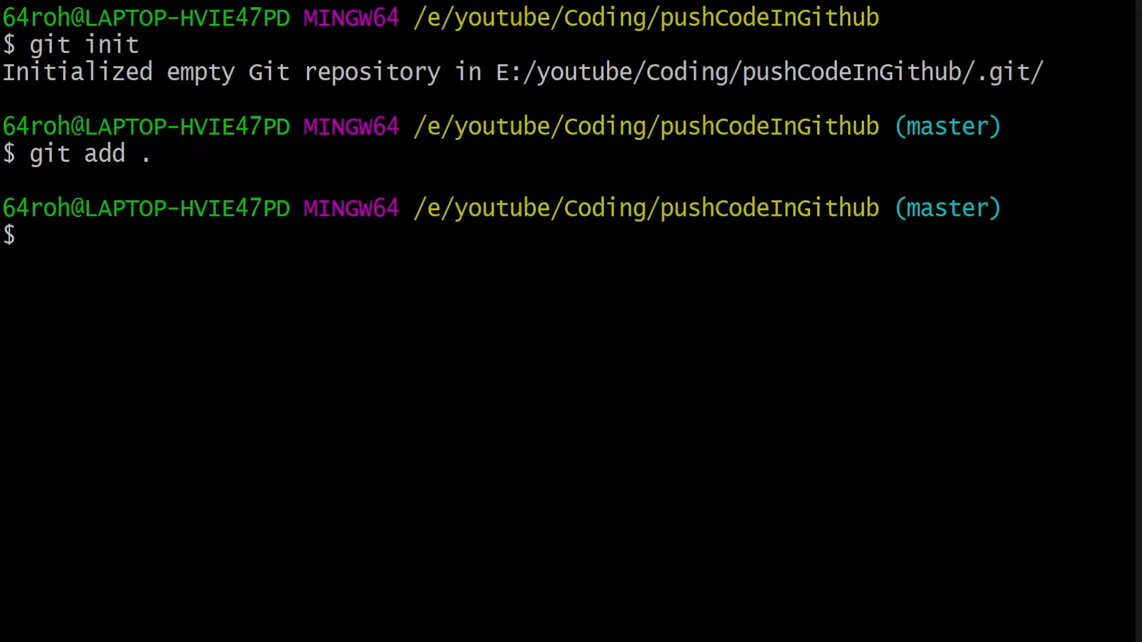
Commit the staged files with the message 'inti commit'.
{"action": "type", "text": "git co"}
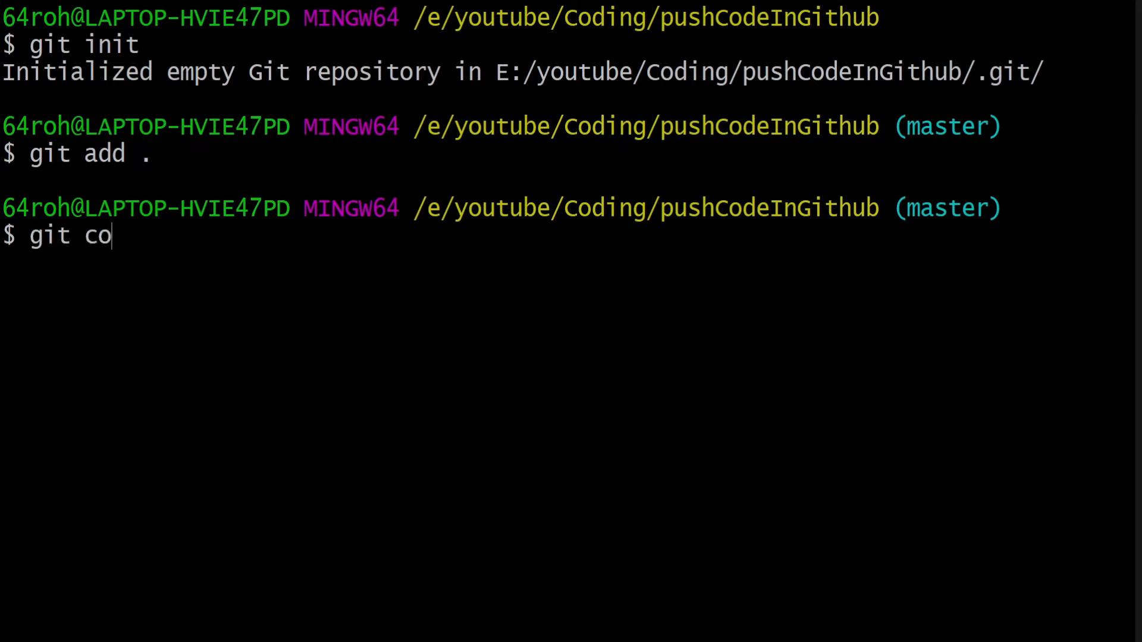
{"action": "type", "text": "mmit -m"}
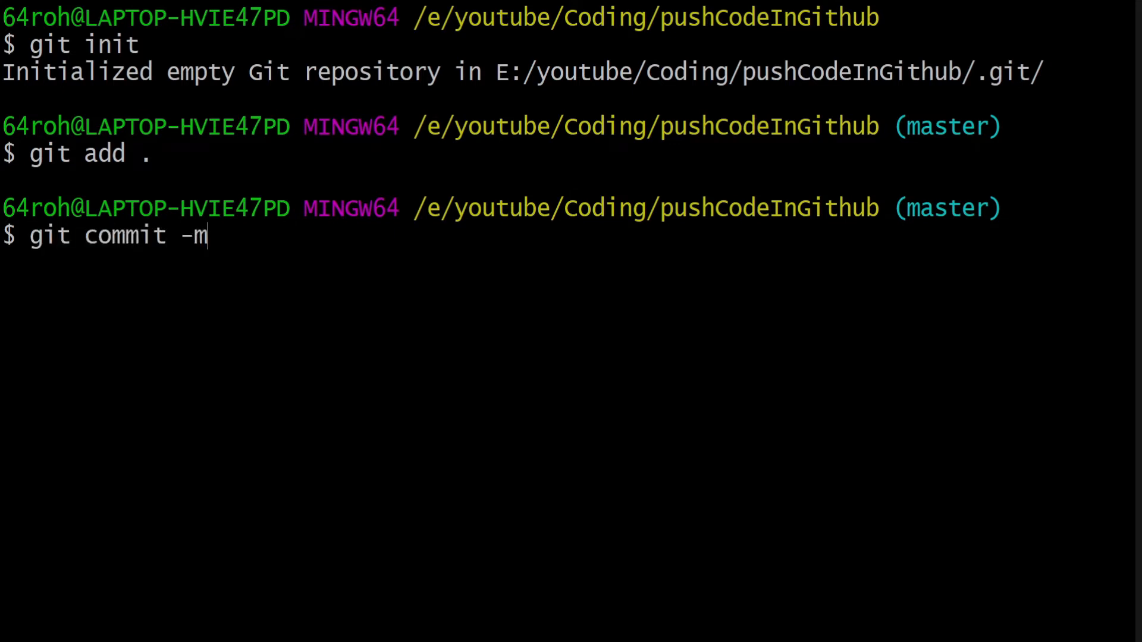
{"action": "type", "text": "\"\""}
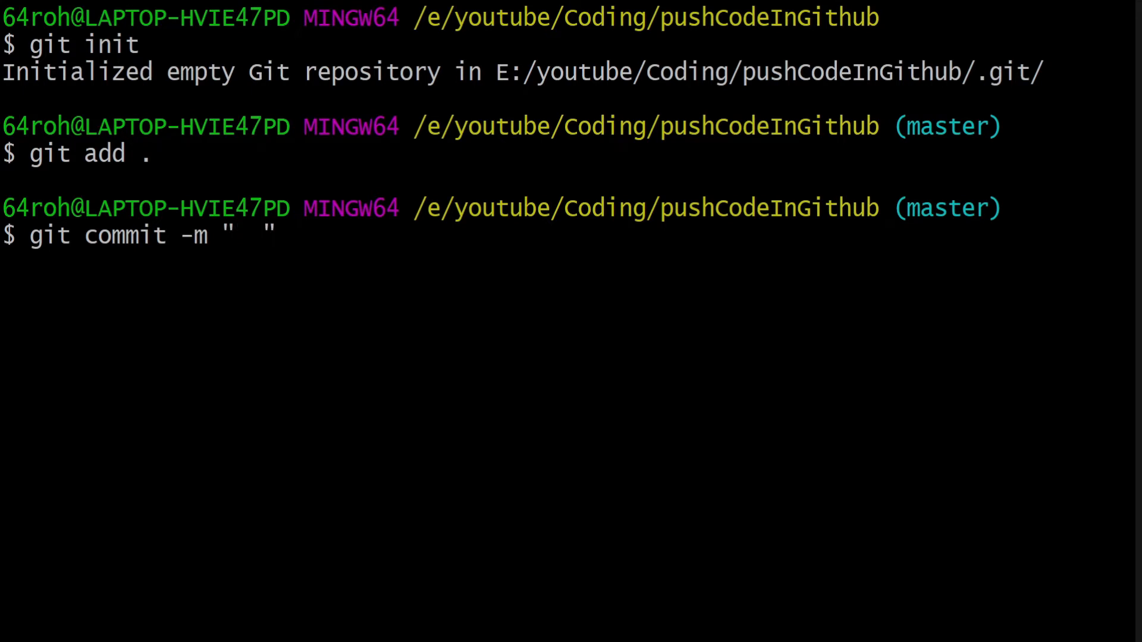
{"action": "type", "text": "inti"}
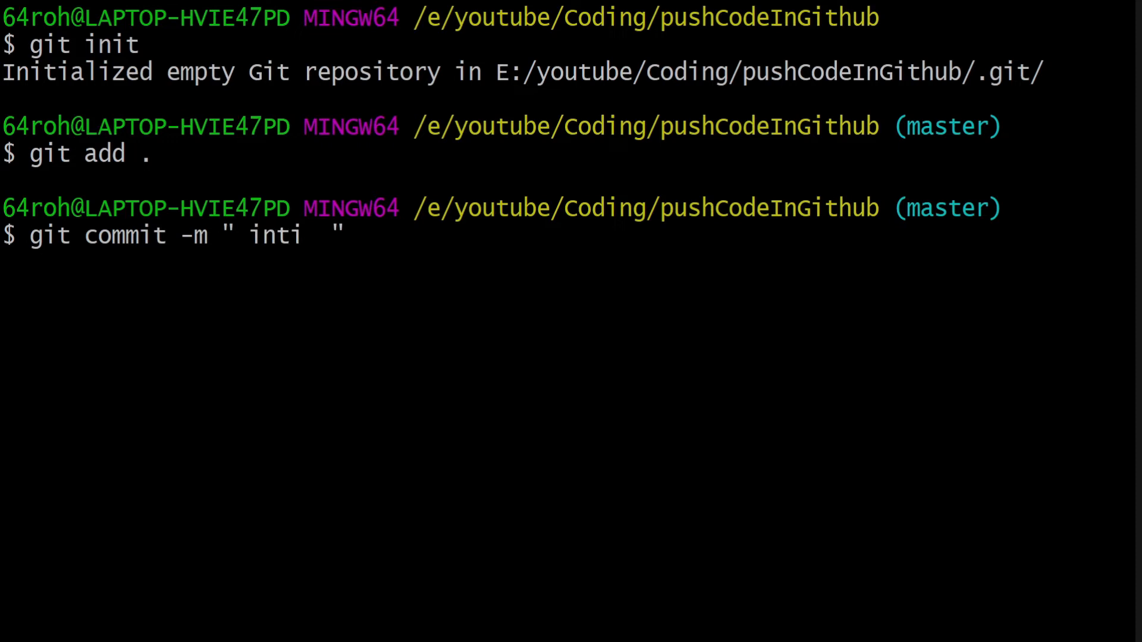
{"action": "type", "text": "commit"}
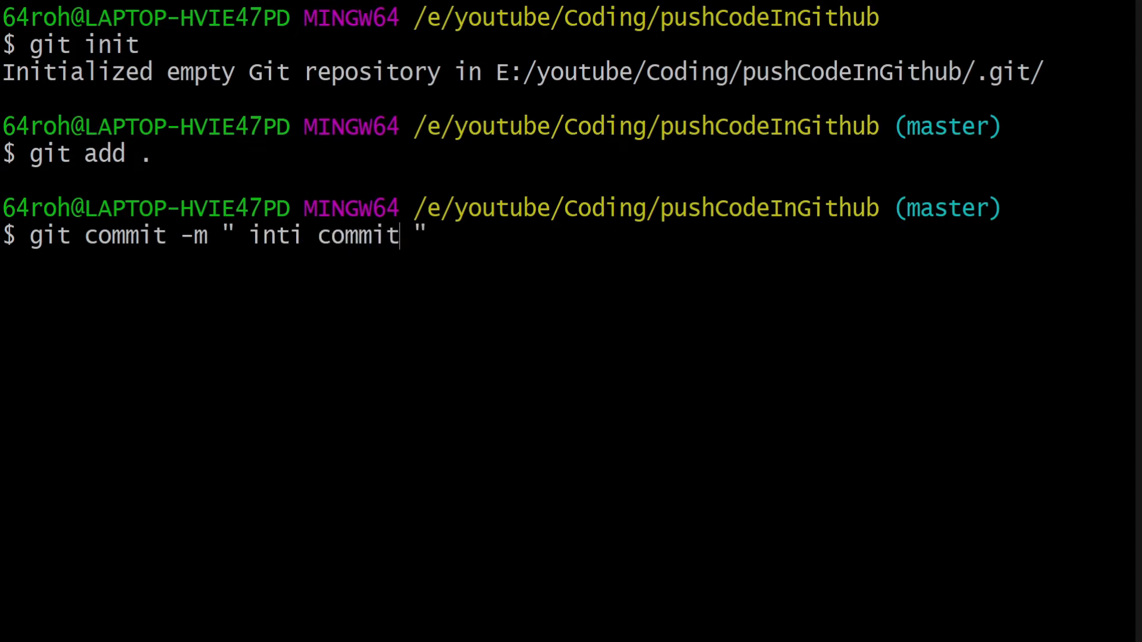
{"action": "key", "text": "Return"}
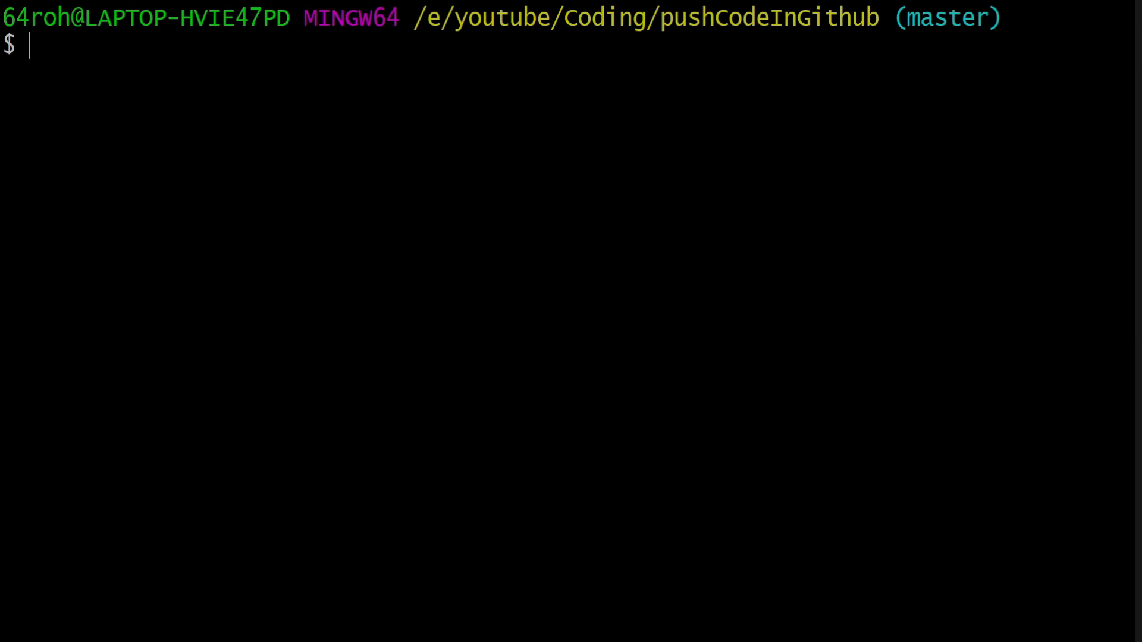
{"action": "type", "text": "git remote add origin https://github.com/reo127/codepush.git"}
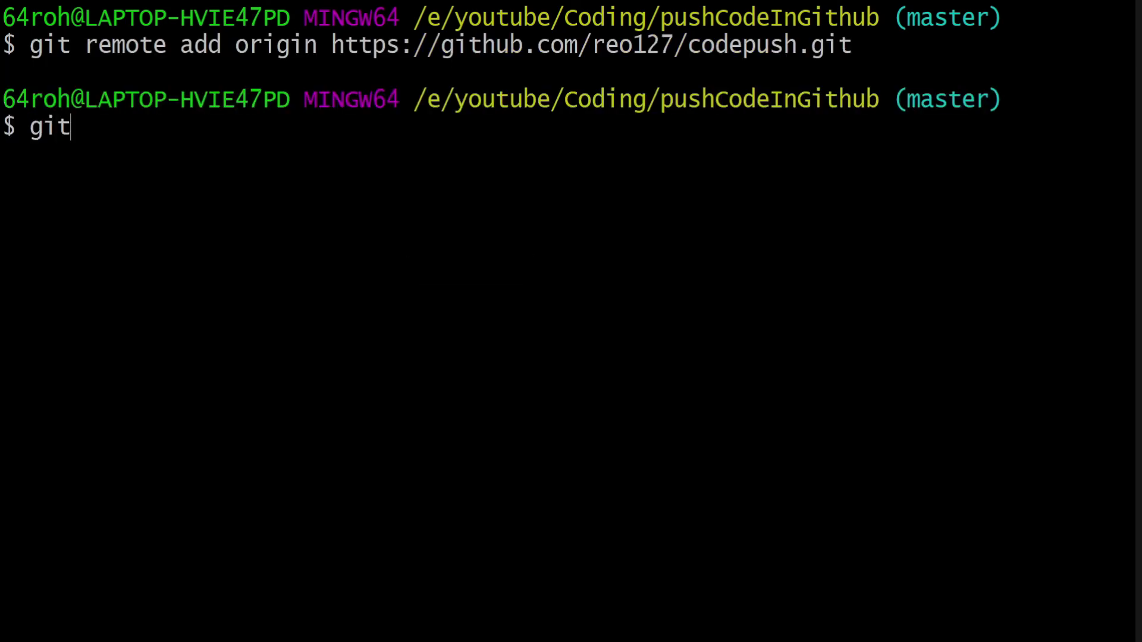
{"action": "type", "text": "push -u"}
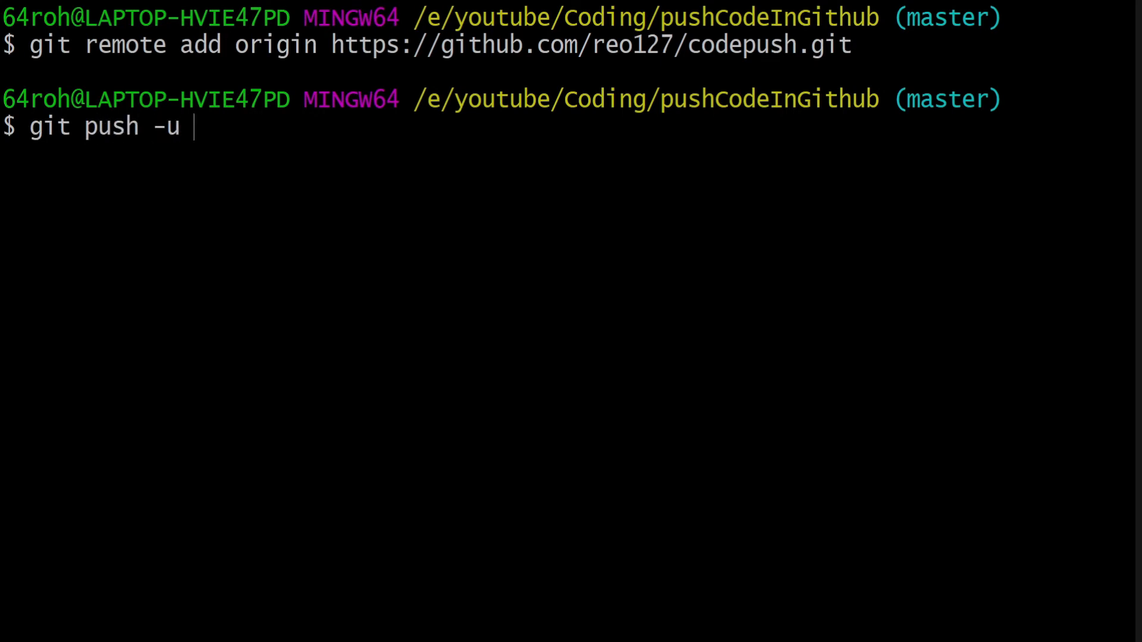
{"action": "type", "text": "origin ma"}
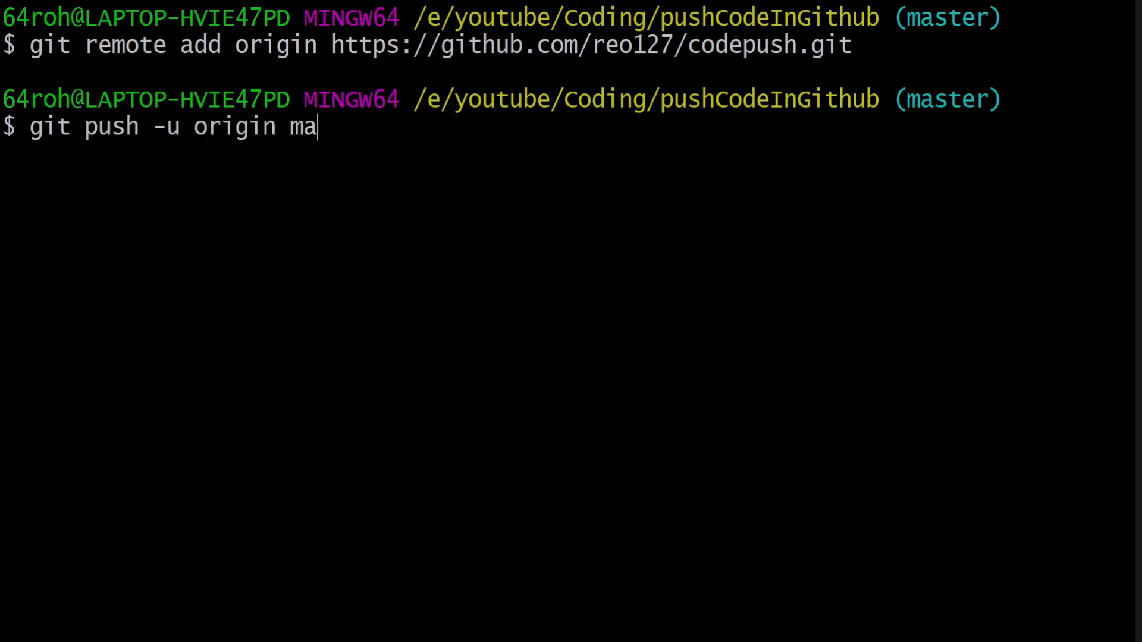
{"action": "type", "text": "ster"}
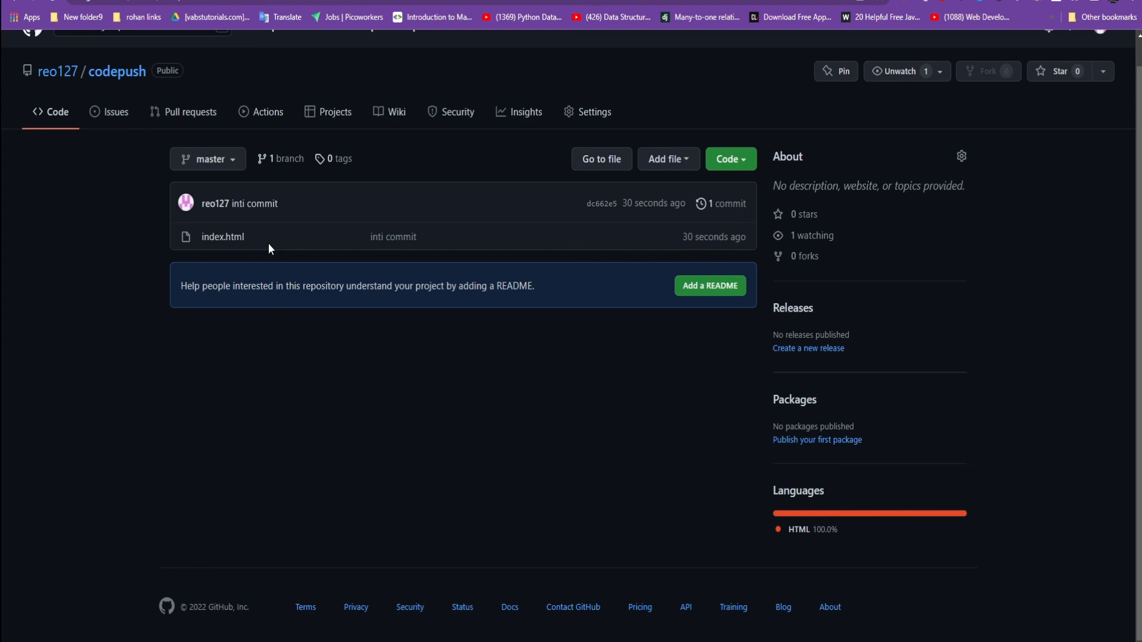
{"action": "mouse_move", "coordinate": [31, 422]}
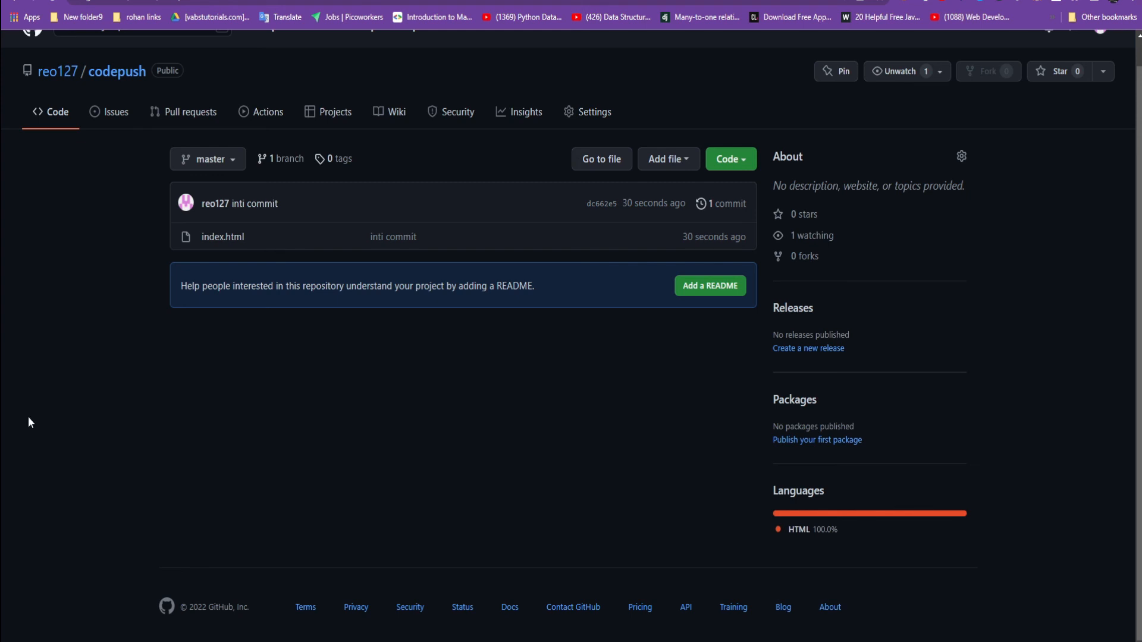